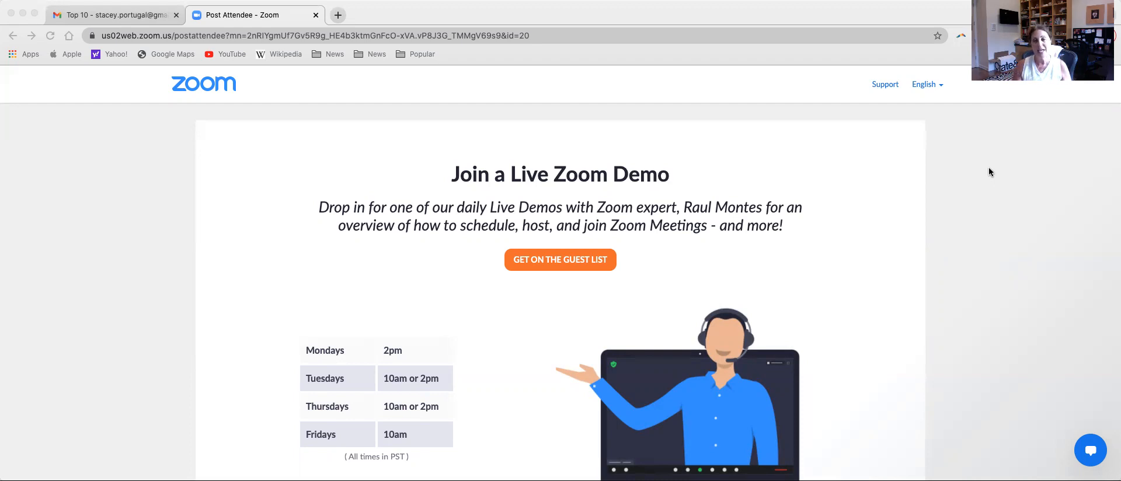
pyautogui.moveTo(944, 309)
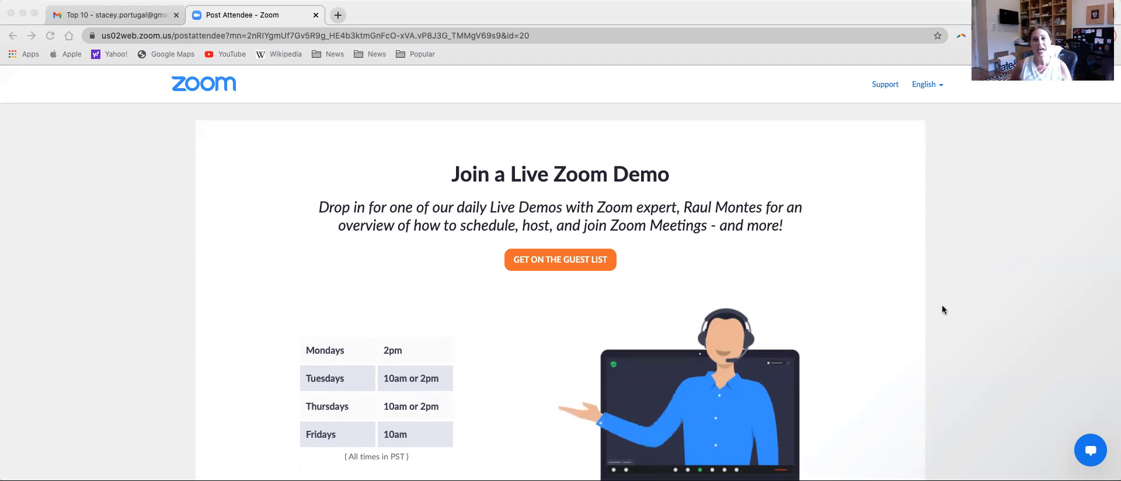
pyautogui.moveTo(881, 342)
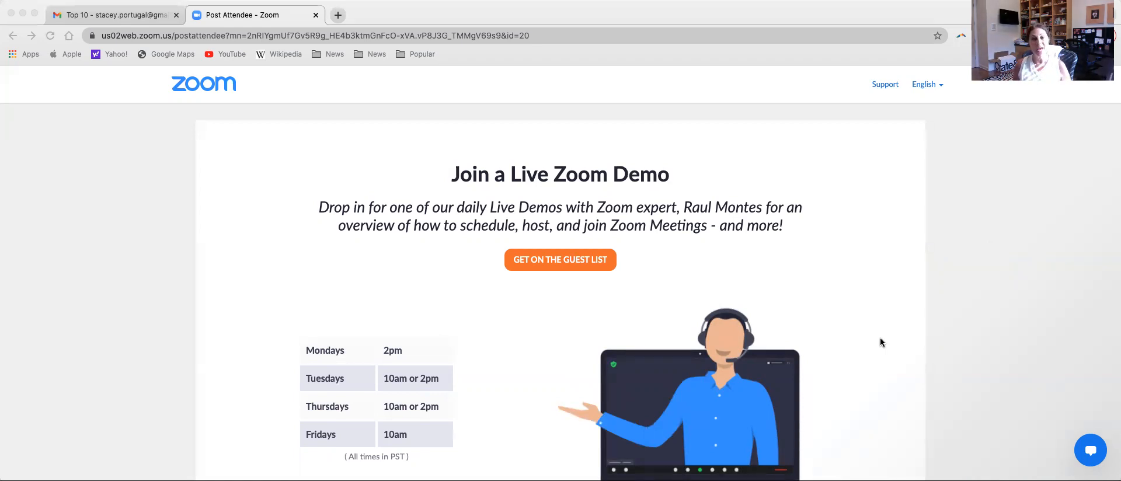
pyautogui.moveTo(876, 347)
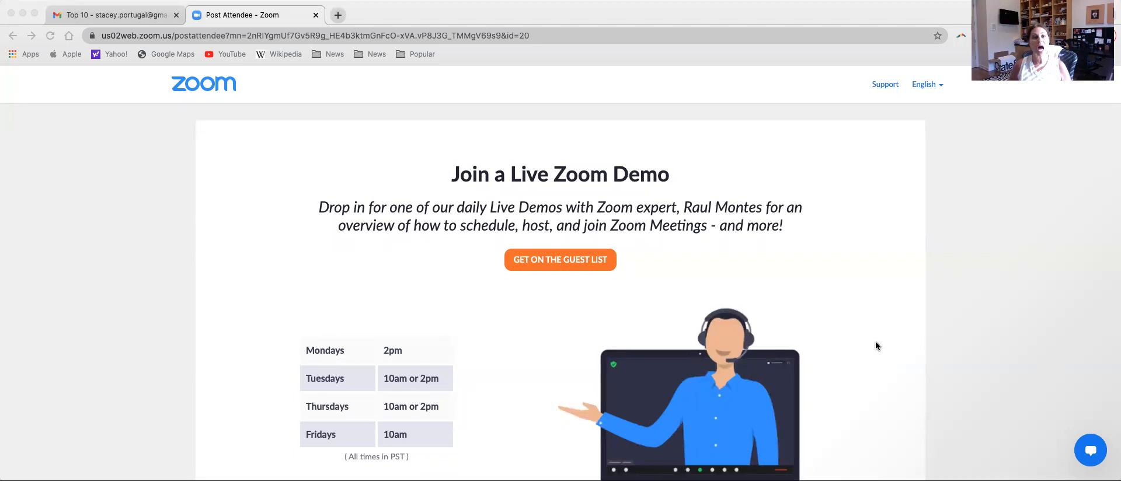